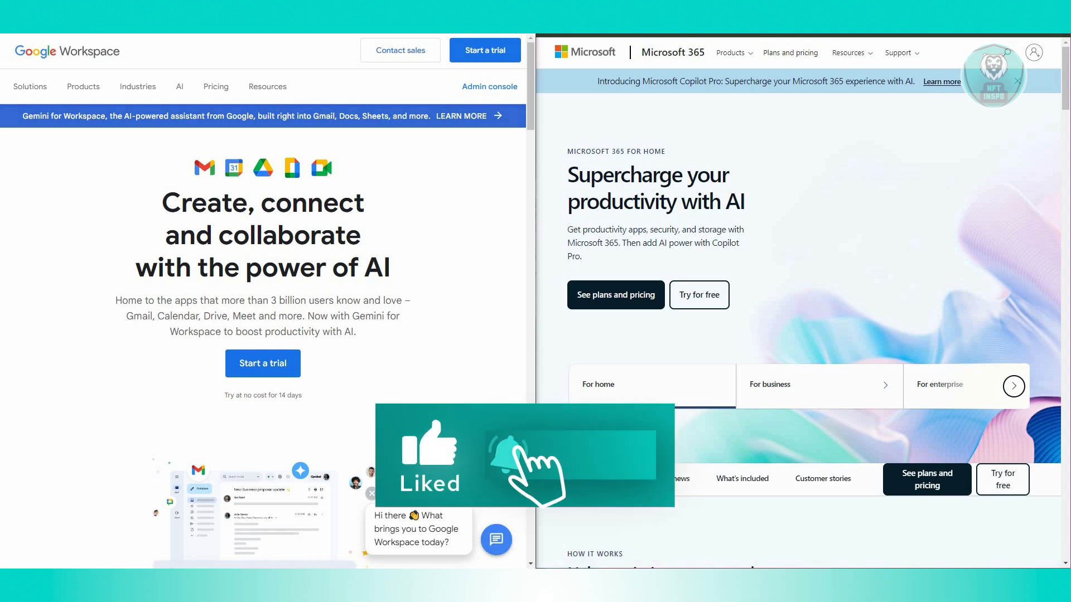
click(509, 454)
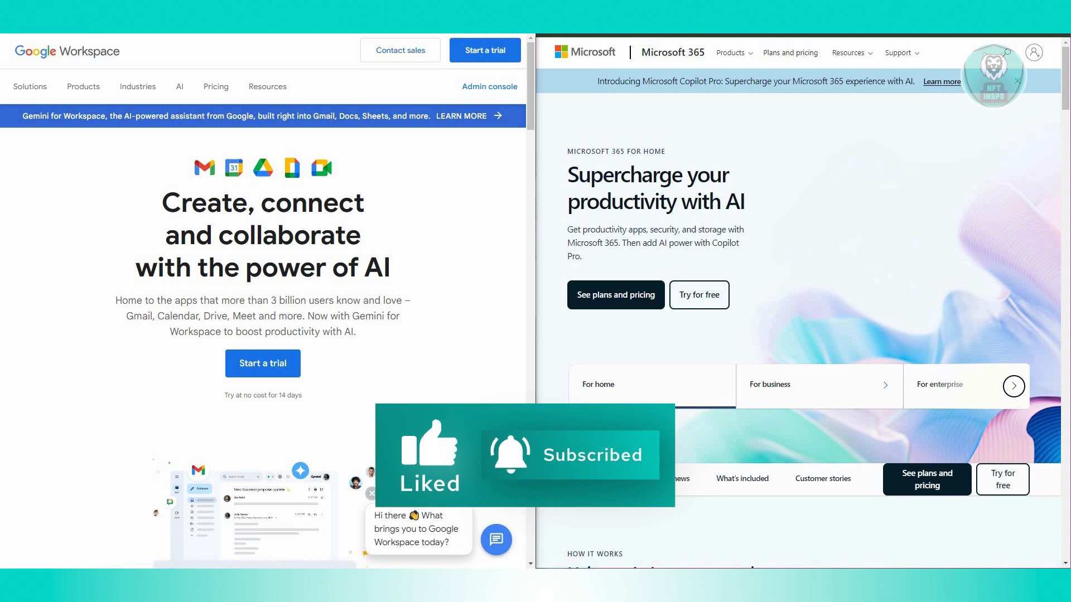